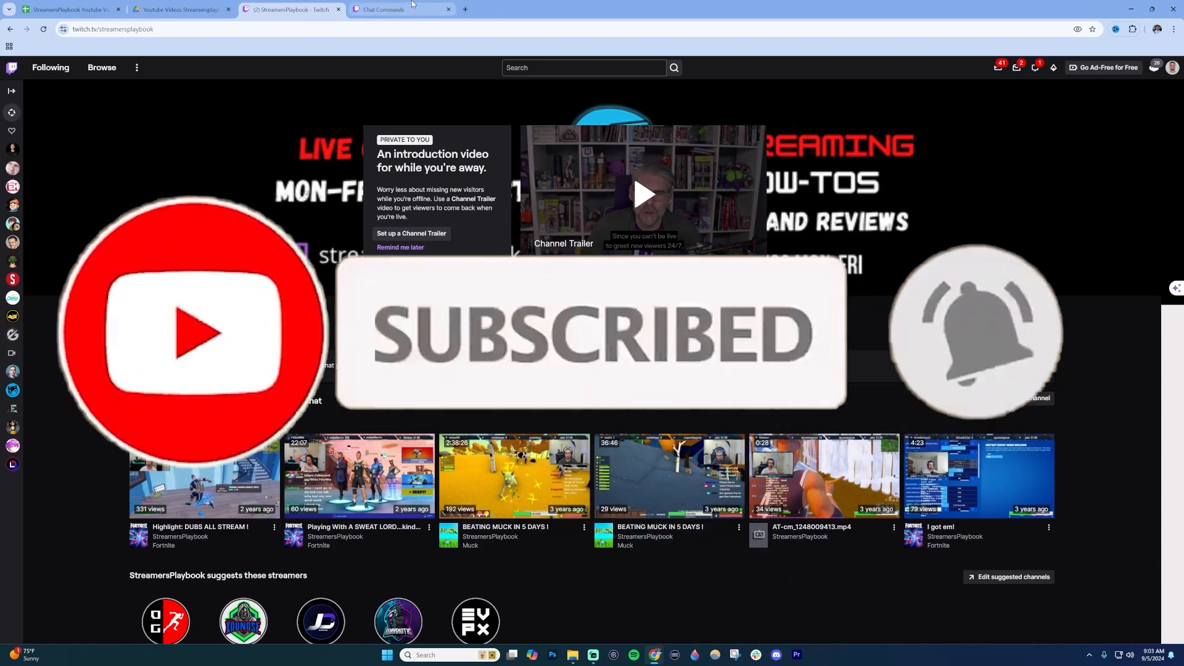
# Step: Switch to the Chat Commands help article tab
pyautogui.click(381, 9)
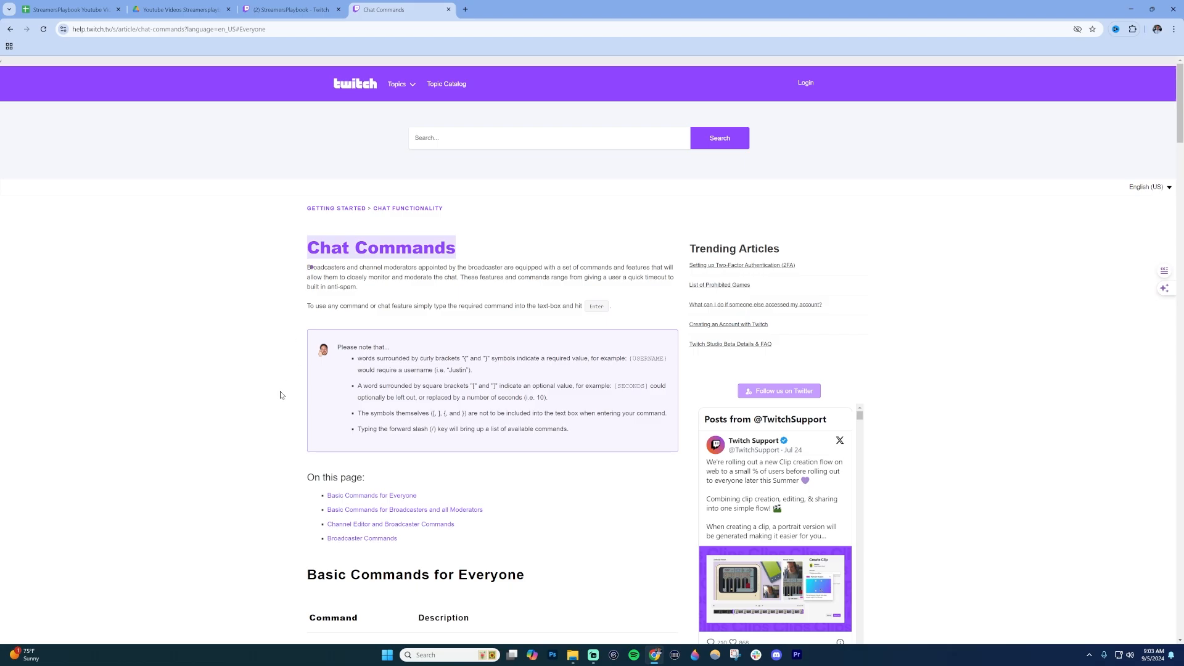
pyautogui.scroll(-3)
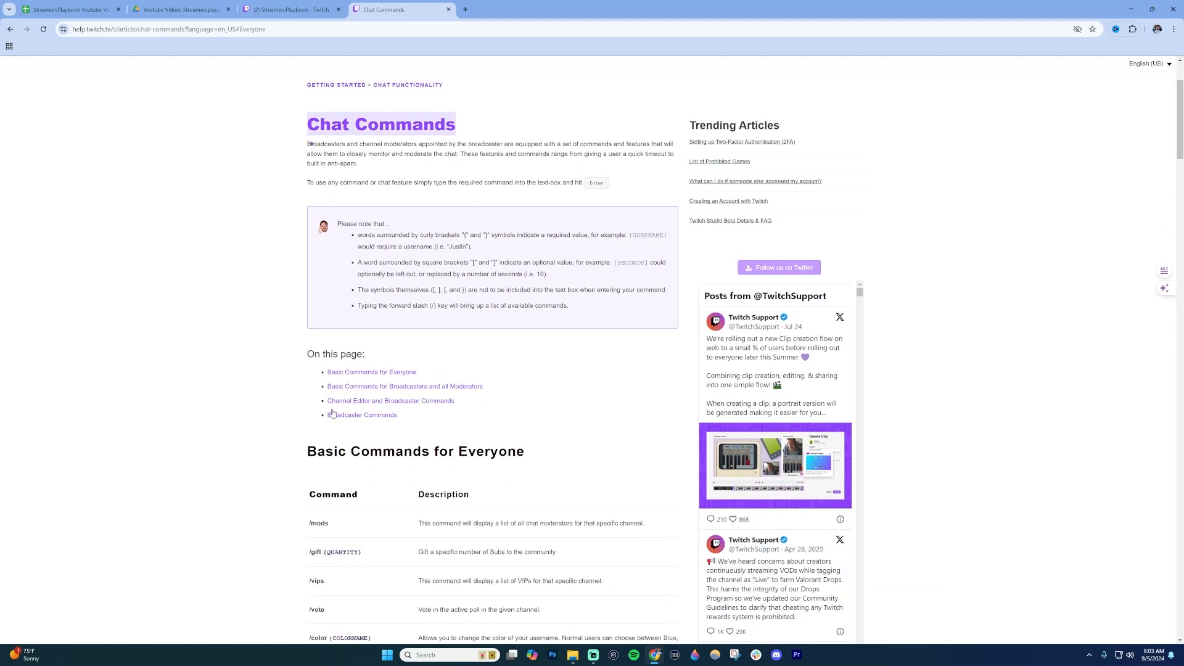
pyautogui.moveTo(372, 371)
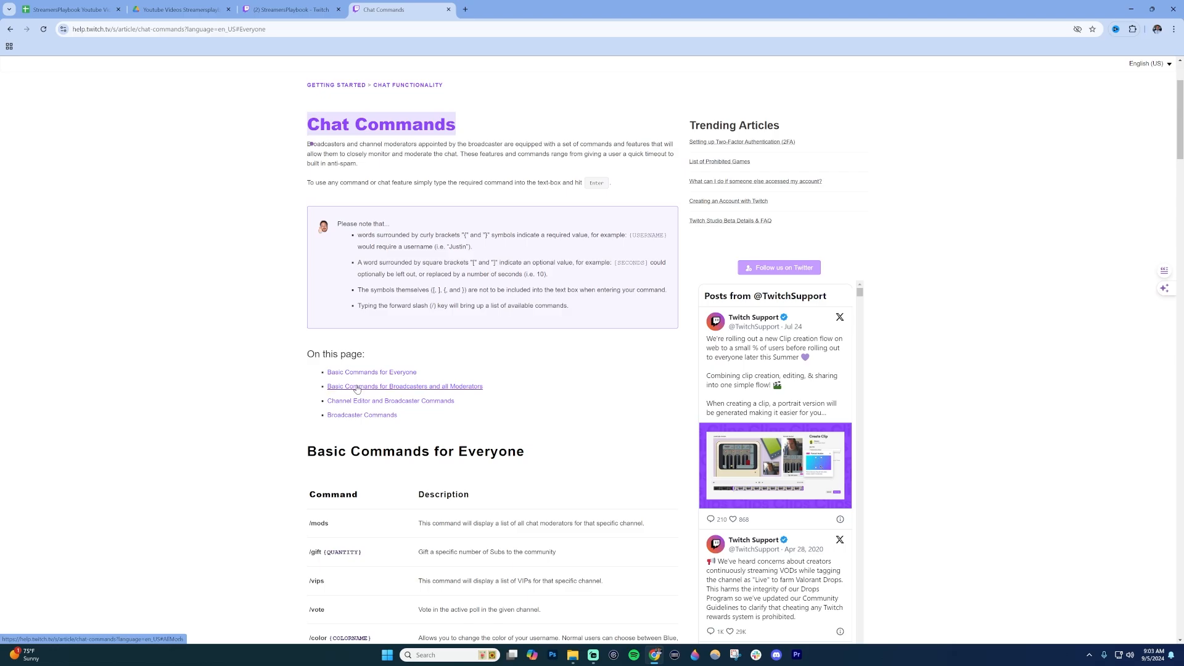
pyautogui.moveTo(411, 408)
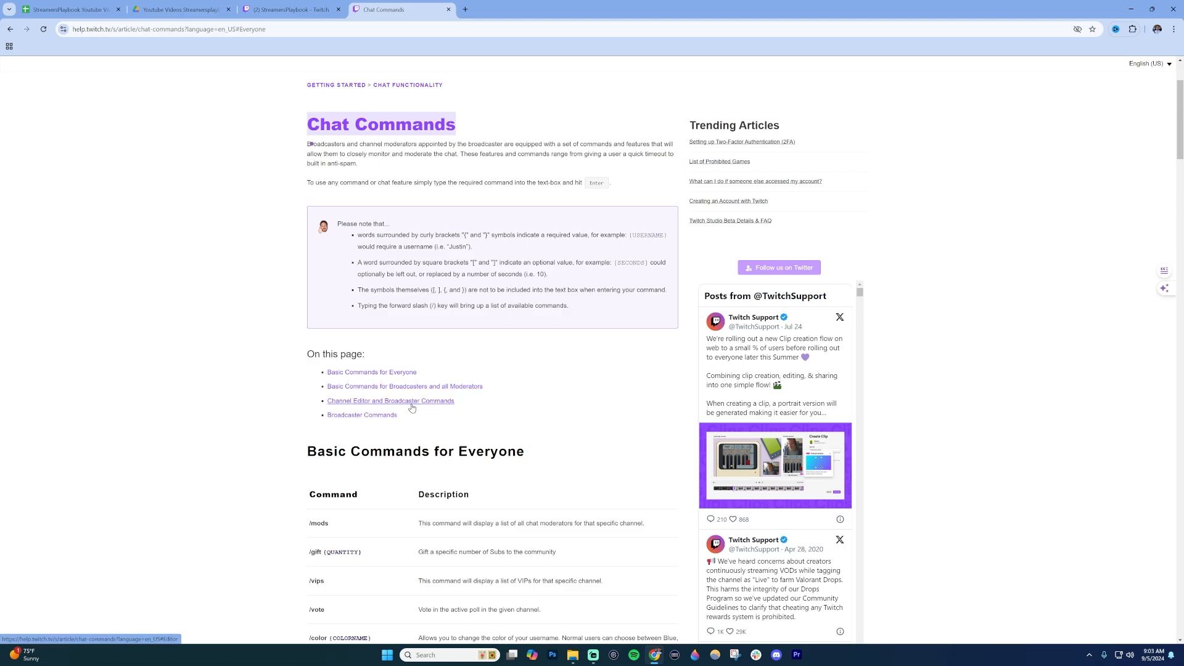
pyautogui.moveTo(380, 417)
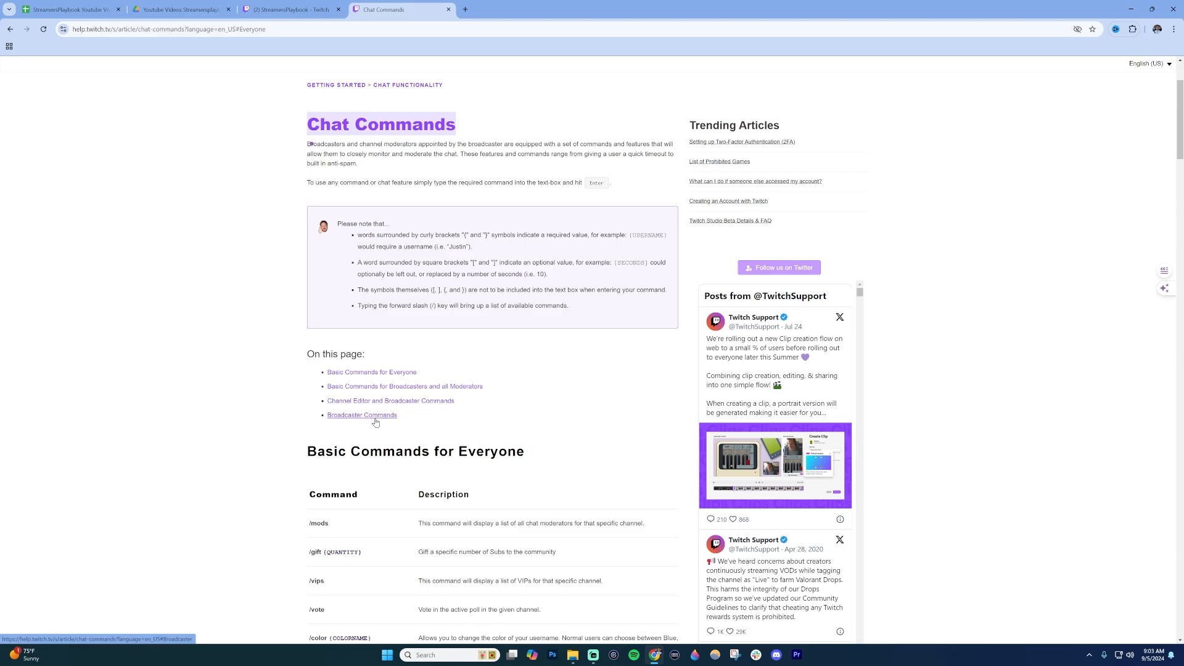
# Step: Review the Broadcaster and moderator commands, then return to the StreamersPlaybook channel page
pyautogui.click(362, 415)
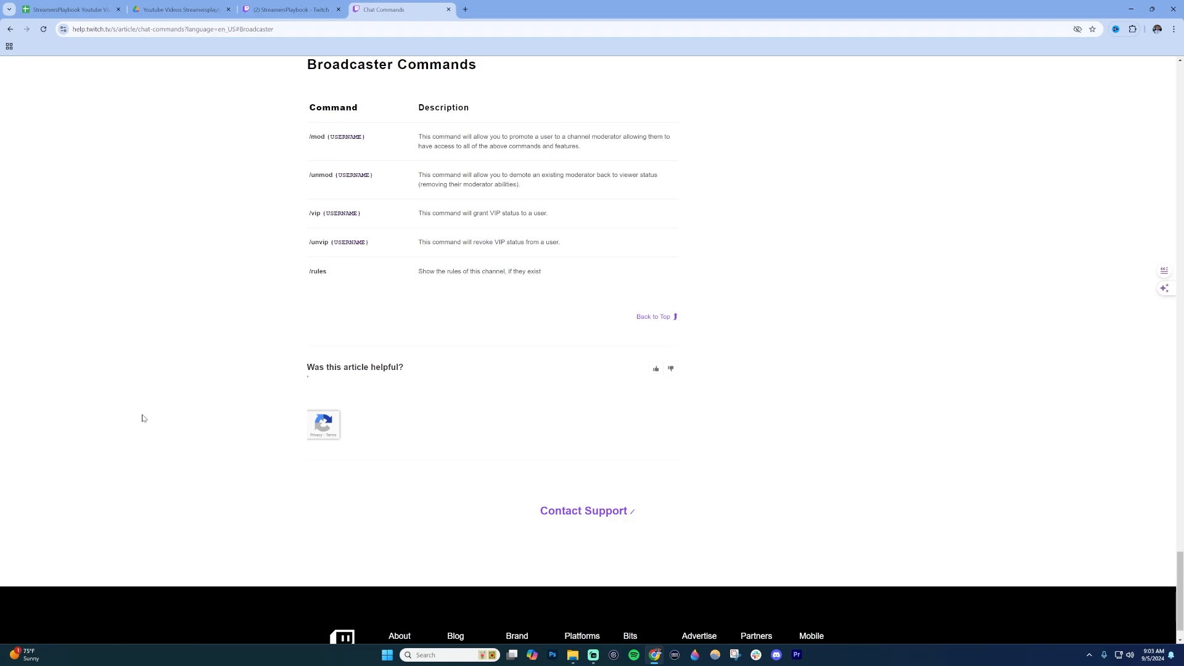
pyautogui.scroll(3)
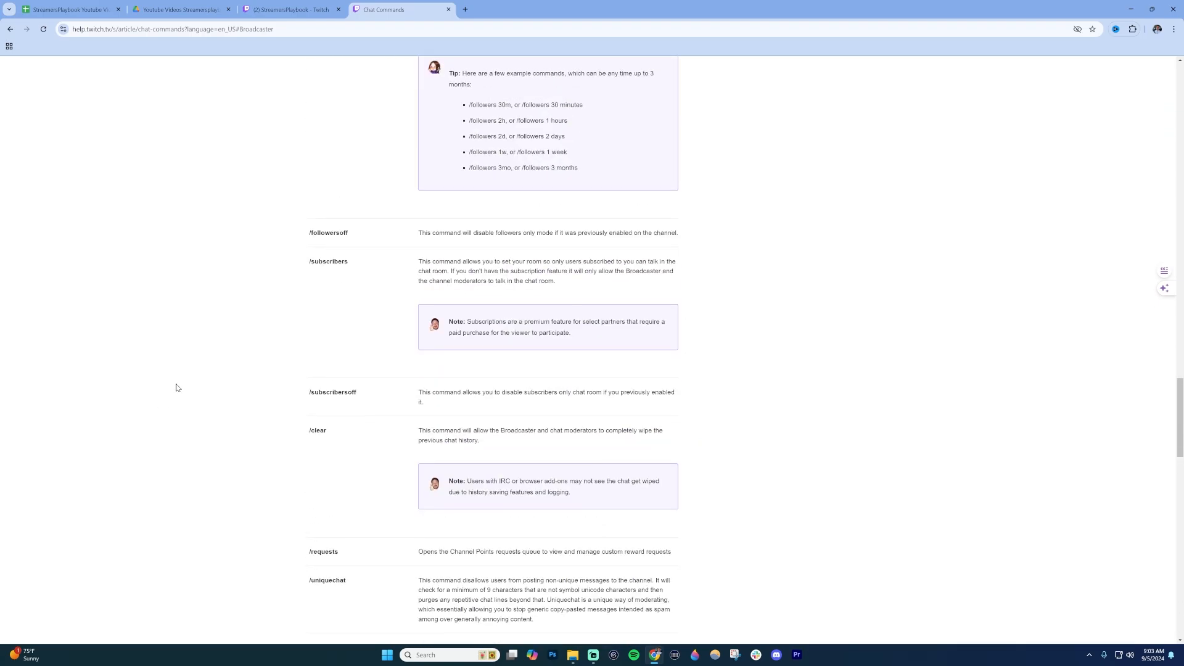
pyautogui.scroll(3)
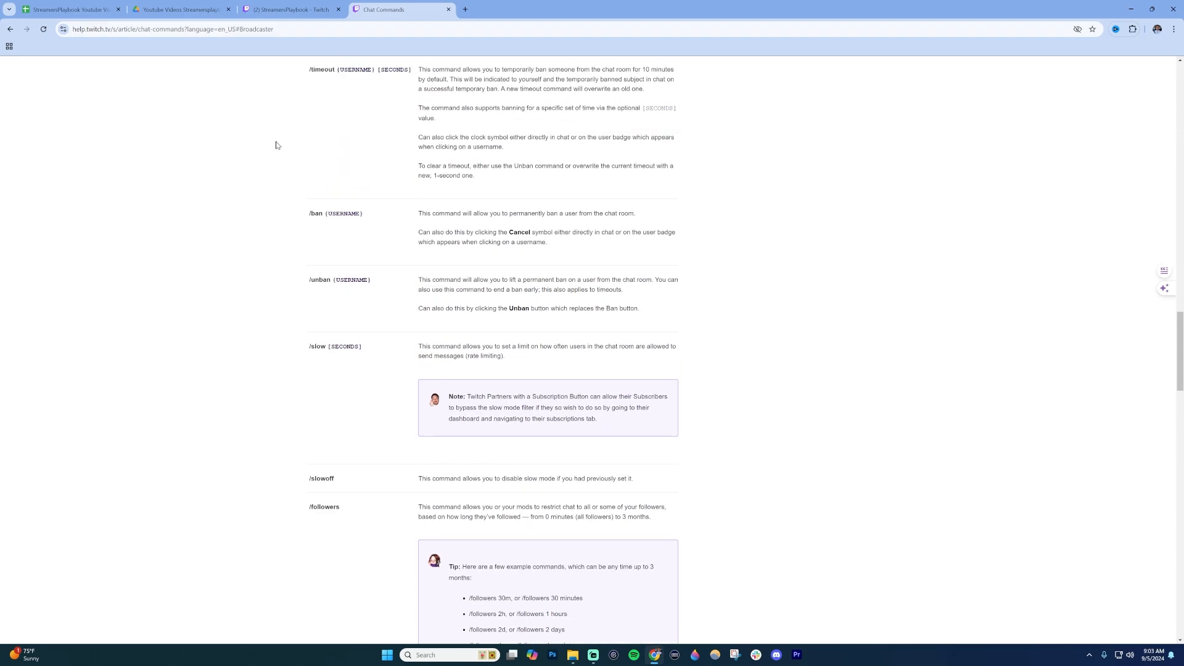
pyautogui.click(291, 9)
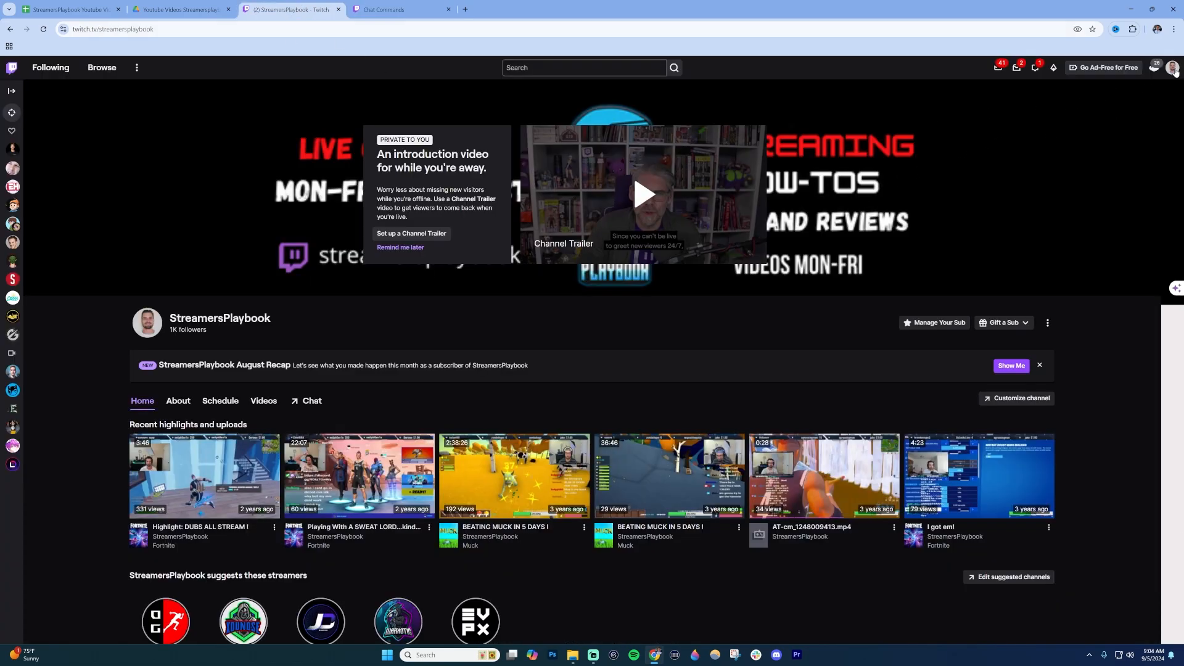
# Step: Open Stream Manager from the Creator Dashboard via the profile avatar menu
pyautogui.click(1175, 67)
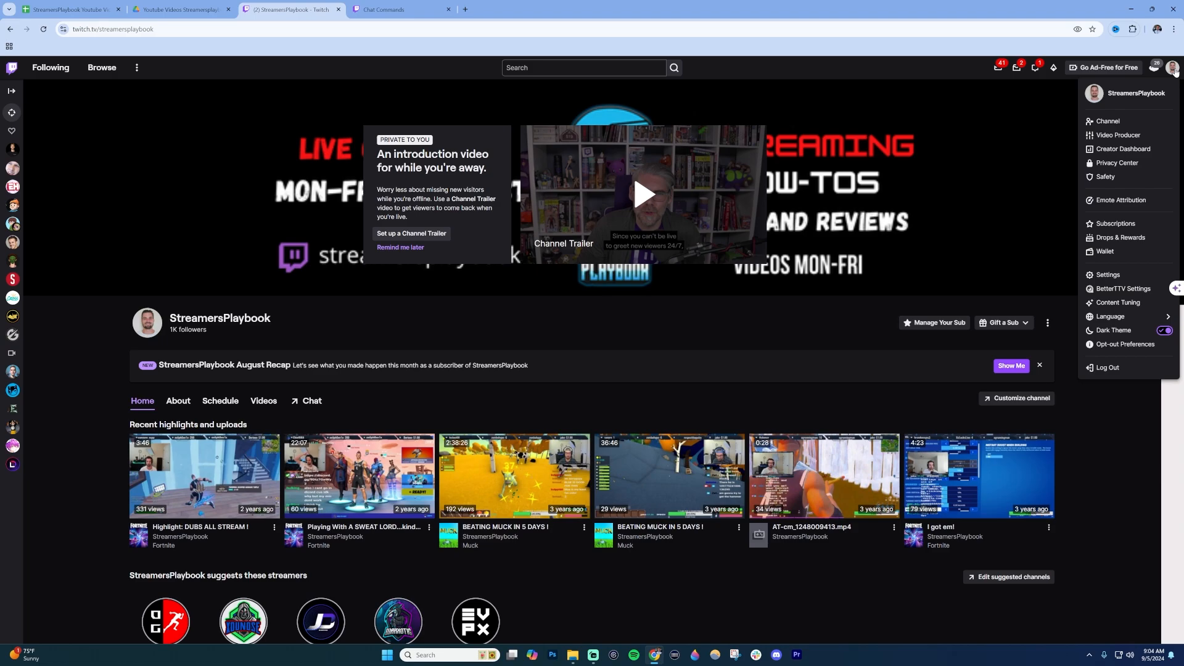
pyautogui.click(1123, 149)
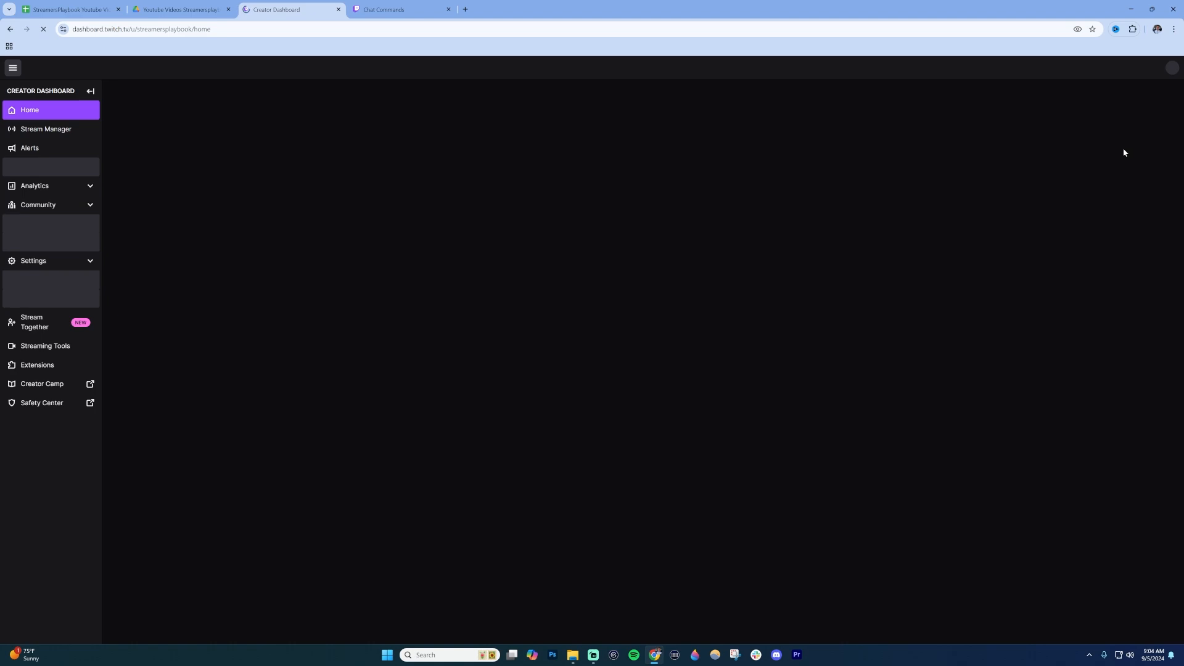
pyautogui.click(47, 129)
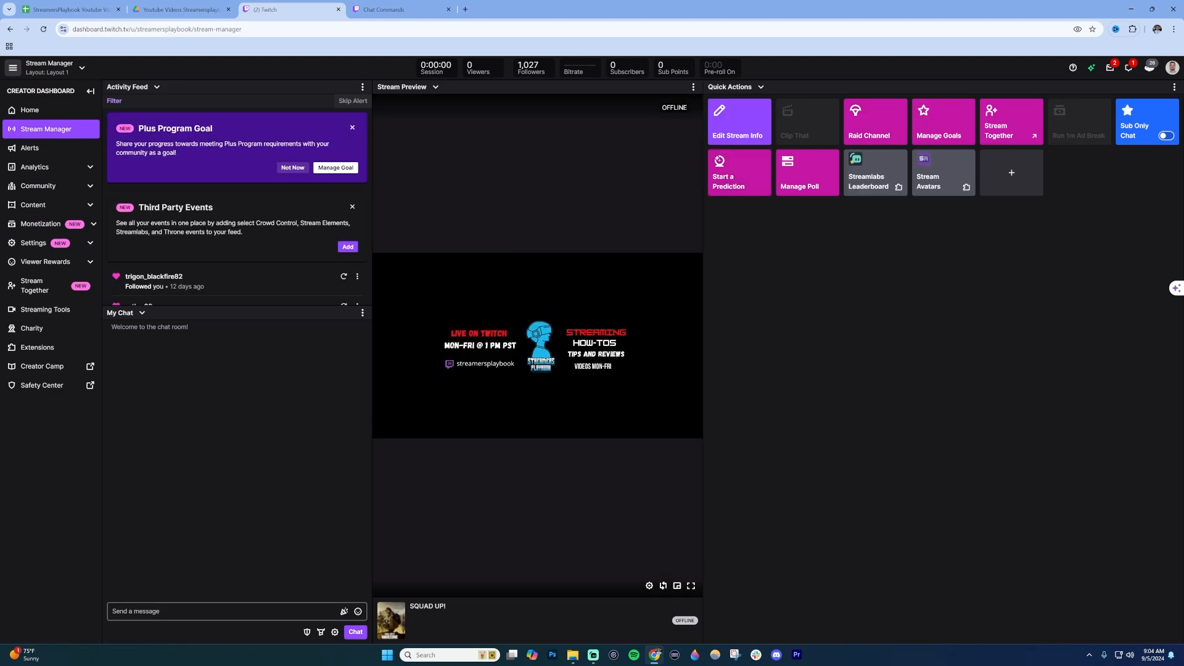
pyautogui.click(226, 611)
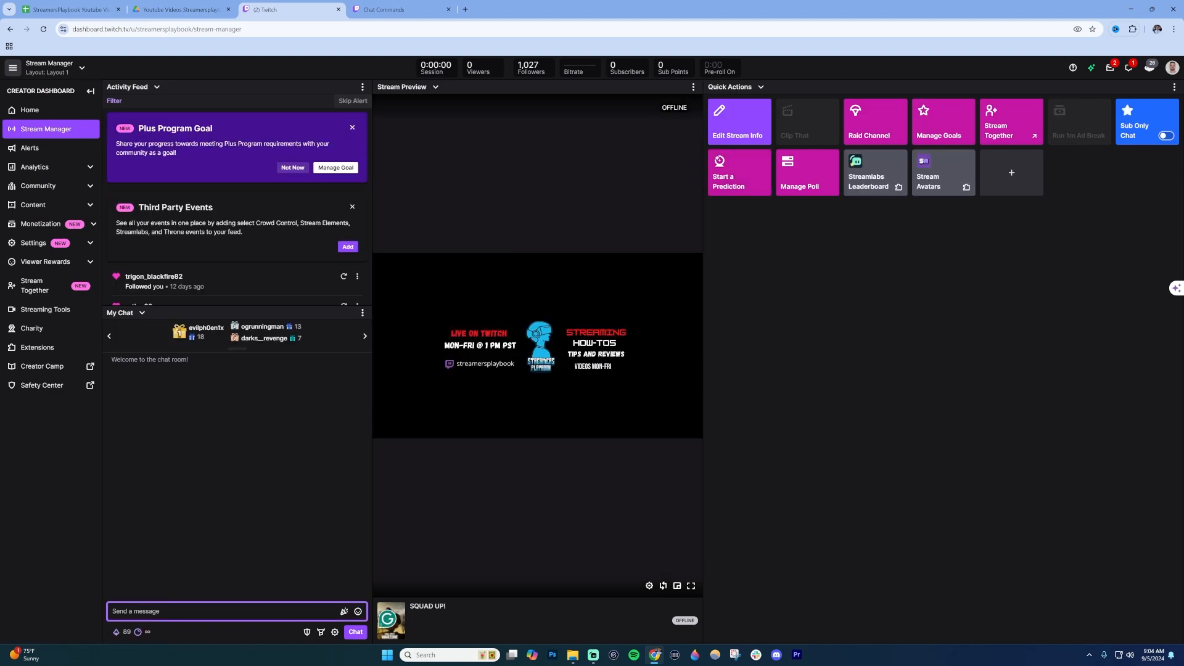
pyautogui.write('/')
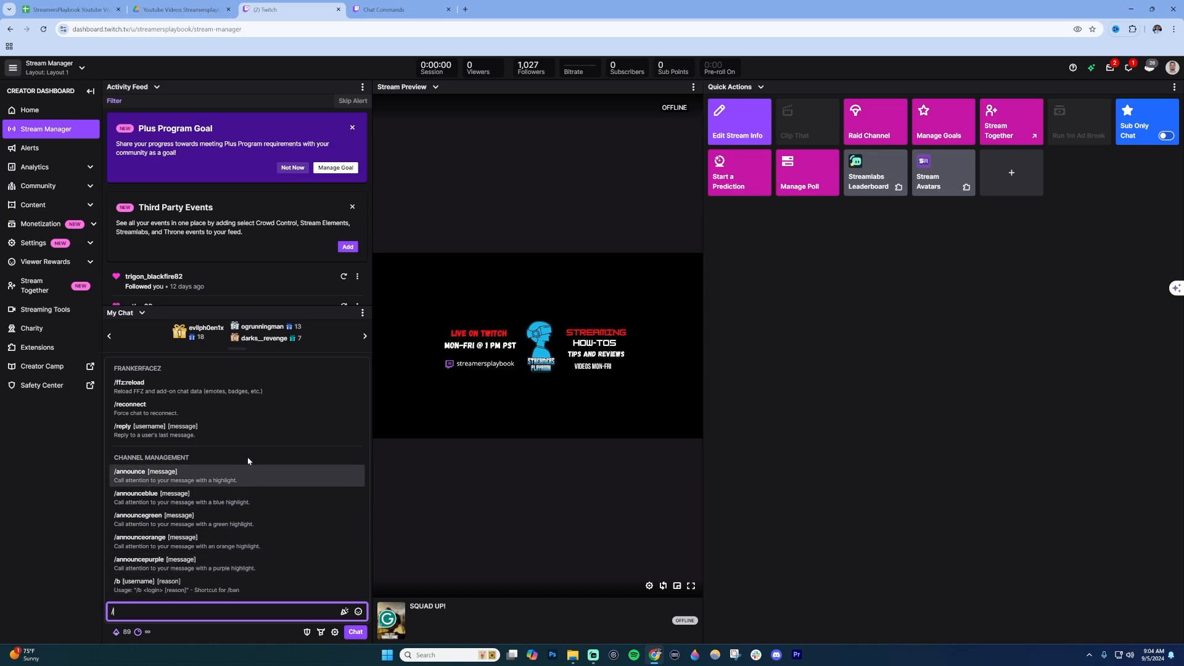
pyautogui.scroll(-3)
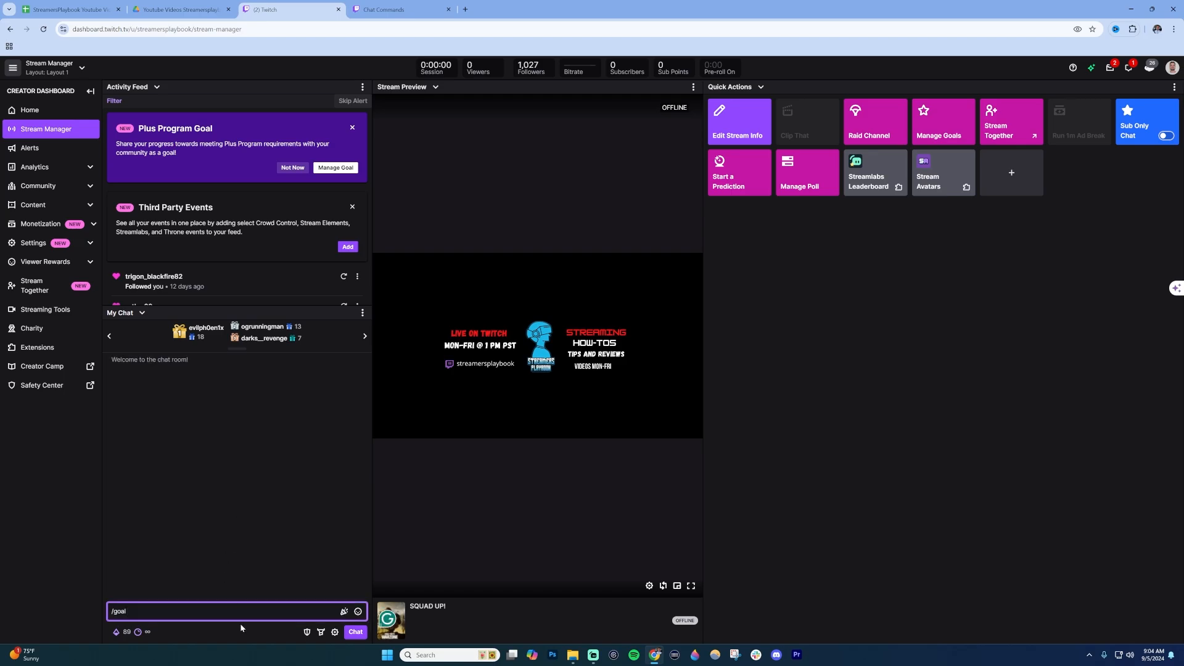
pyautogui.press('Enter')
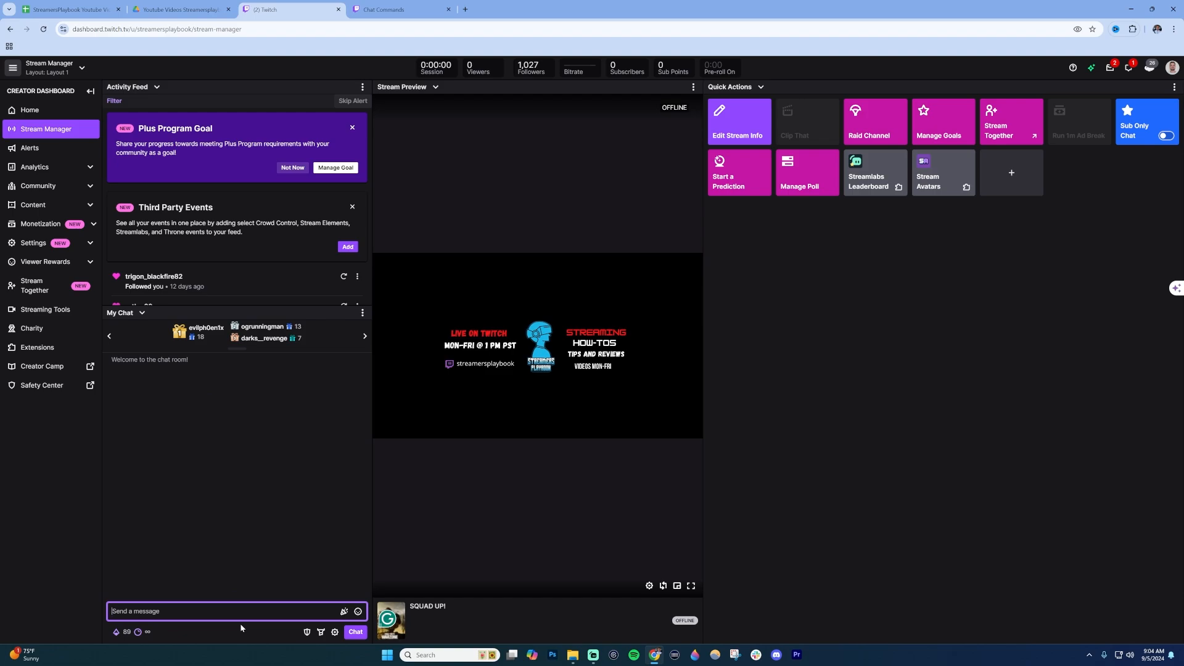